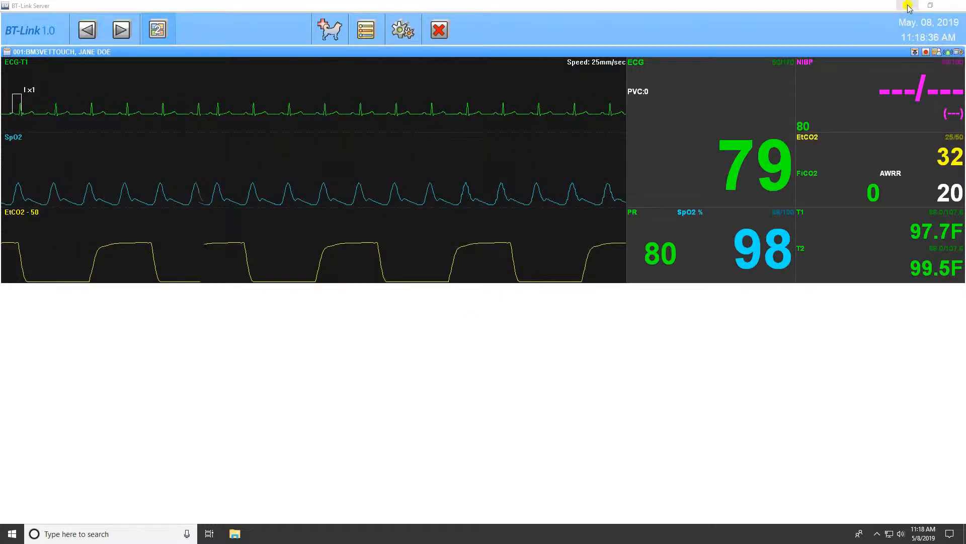
Minimize BT-Link Server, launch BTReview from the desktop icon, then close it again
click(910, 5)
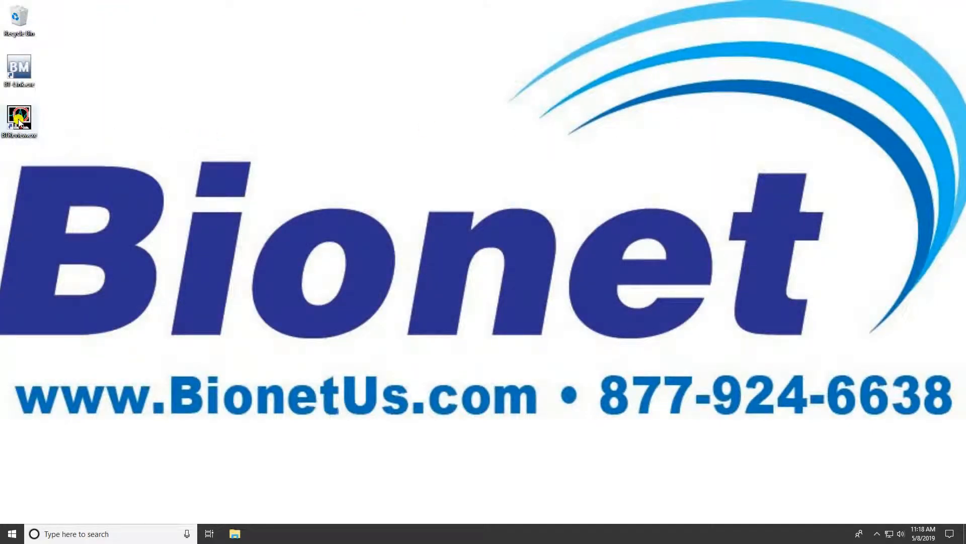
double_click(19, 118)
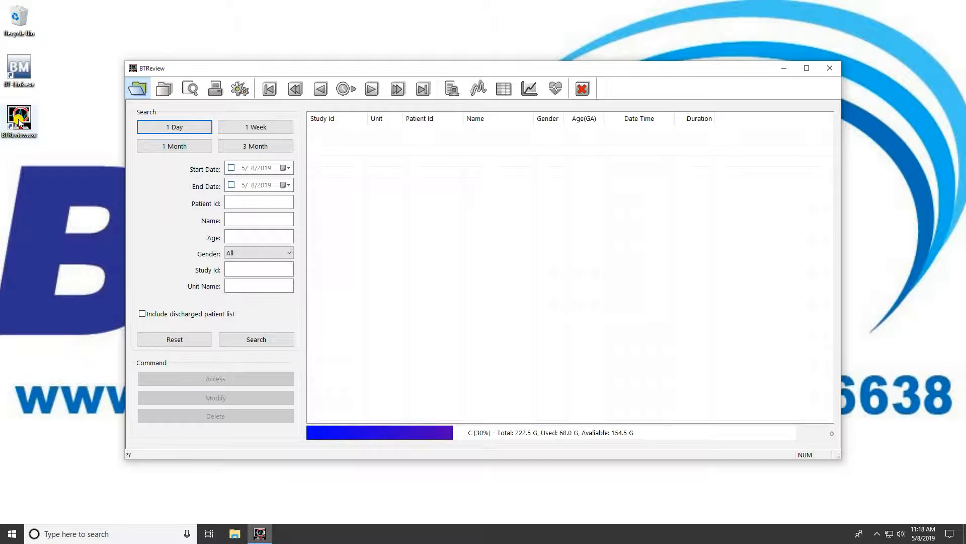
mouse_move(215, 166)
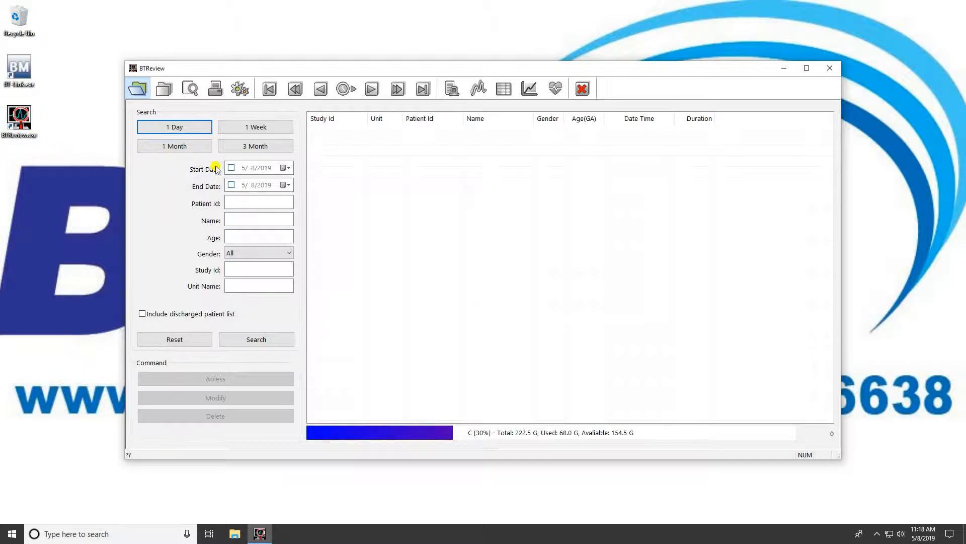
click(831, 68)
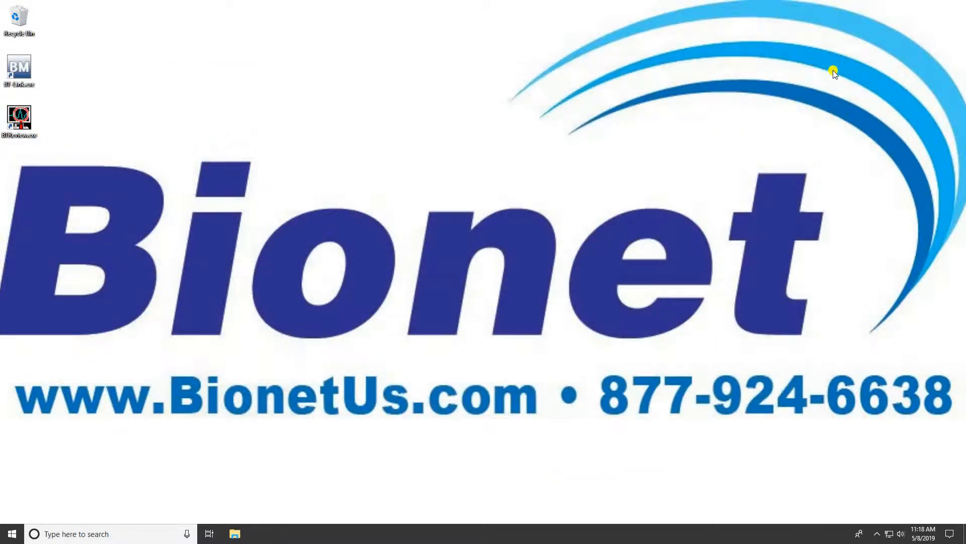
Restore BT-Link Server and launch BT-Link Review from its Executes BMReview toolbar button
double_click(19, 67)
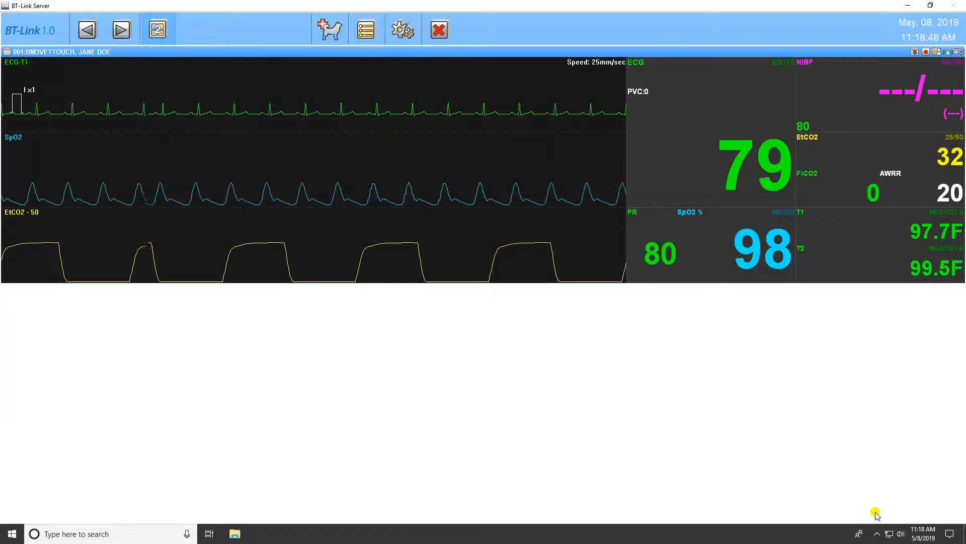
mouse_move(405, 314)
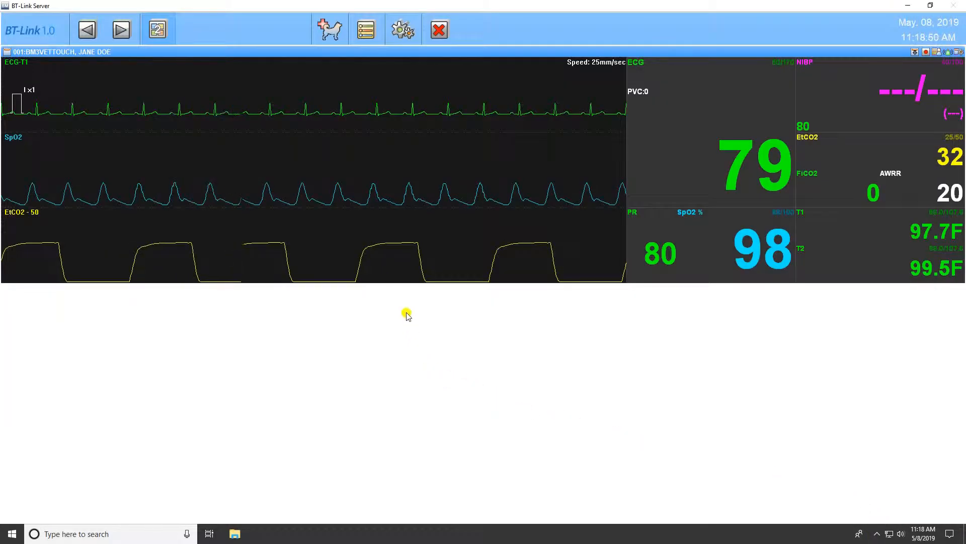
mouse_move(366, 30)
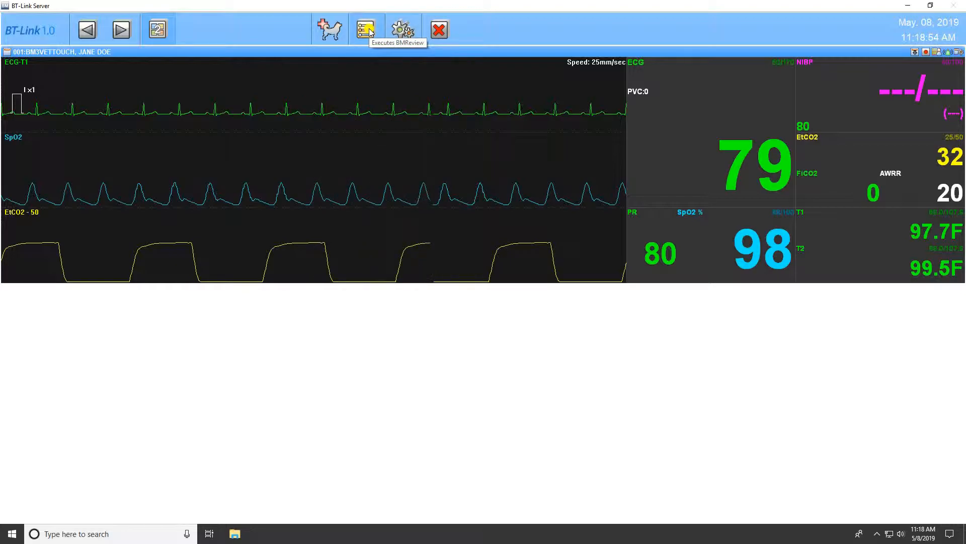
click(366, 26)
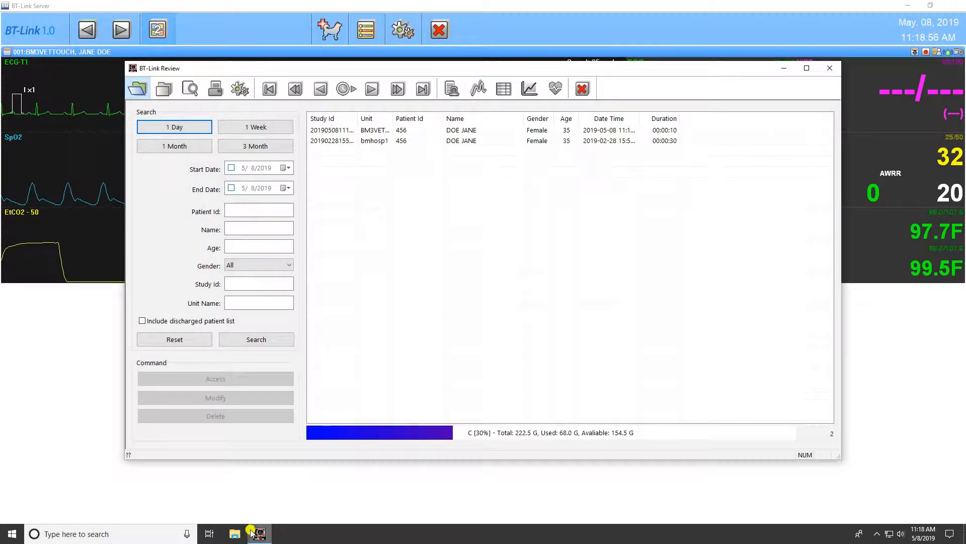
mouse_move(177, 297)
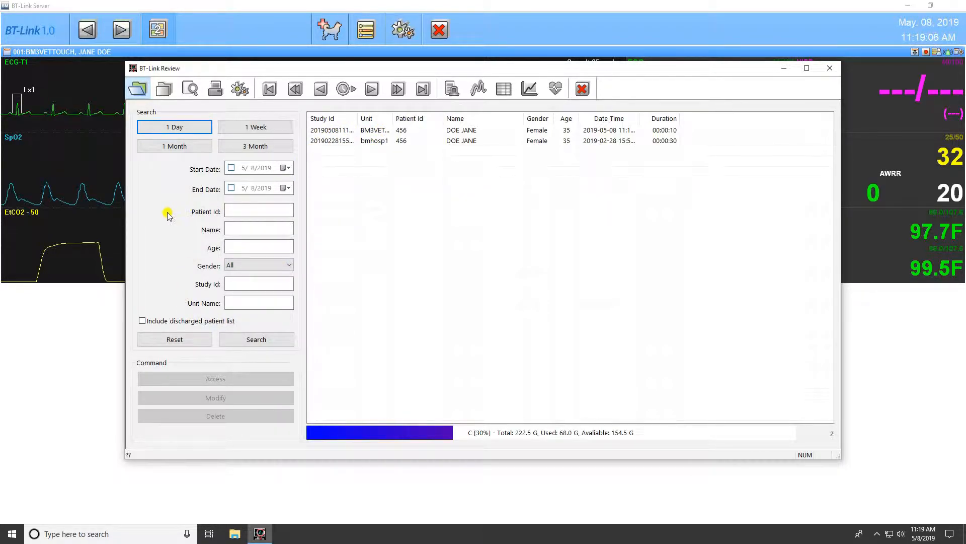
mouse_move(161, 224)
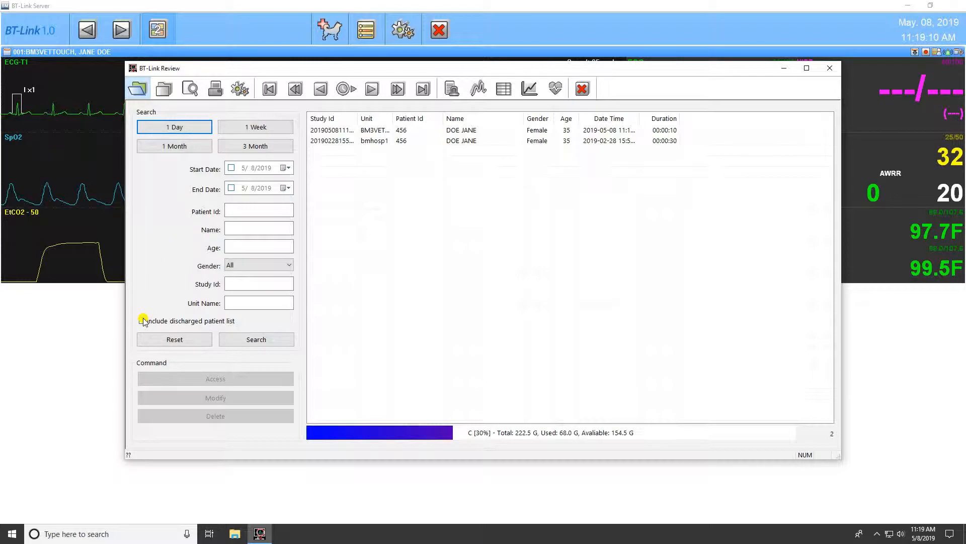
Include discharged patients, rerun the search and select the 2019-03-28 DOE JOHN study
click(143, 321)
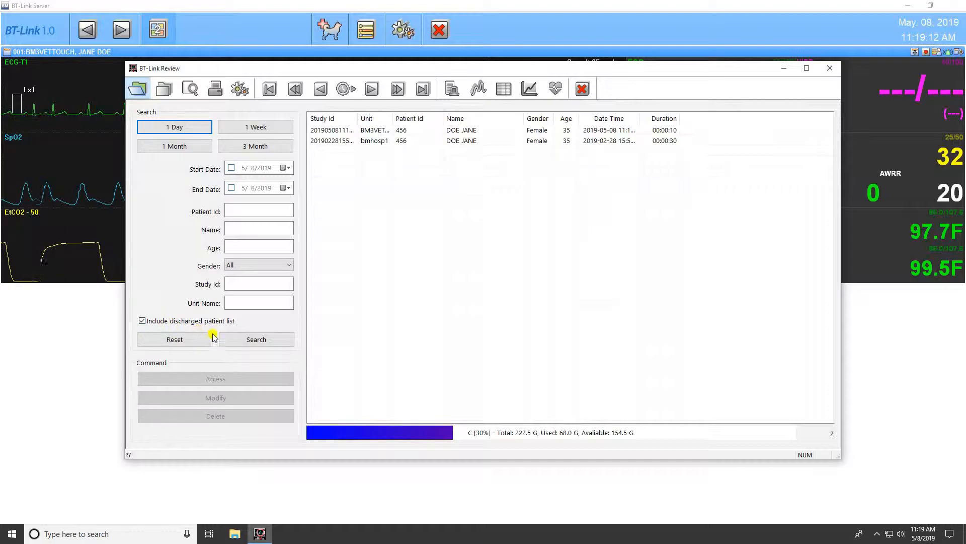
click(257, 339)
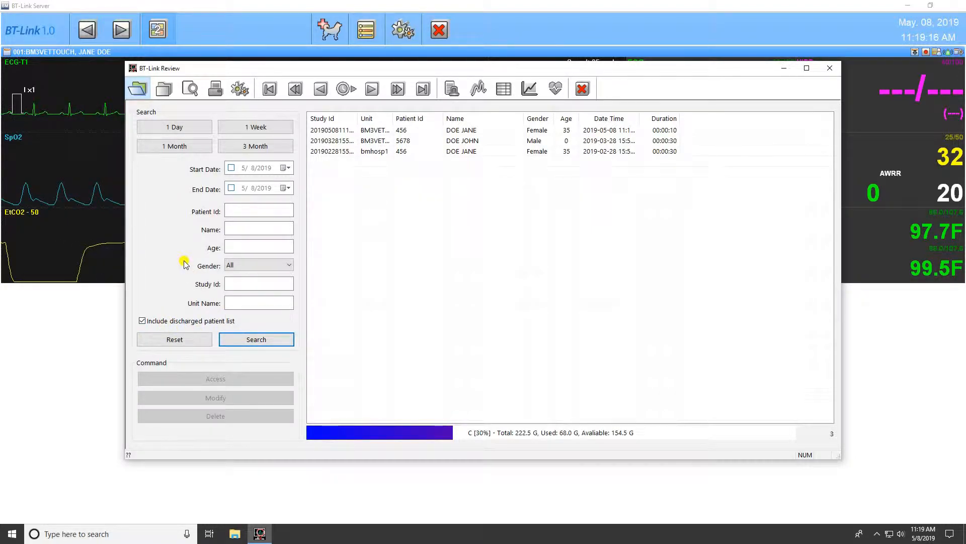
click(377, 140)
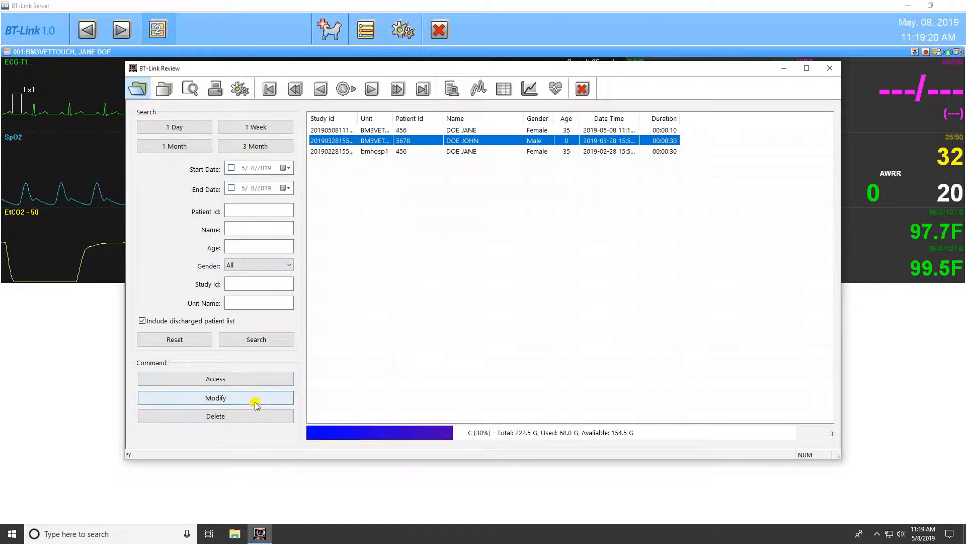
mouse_move(296, 375)
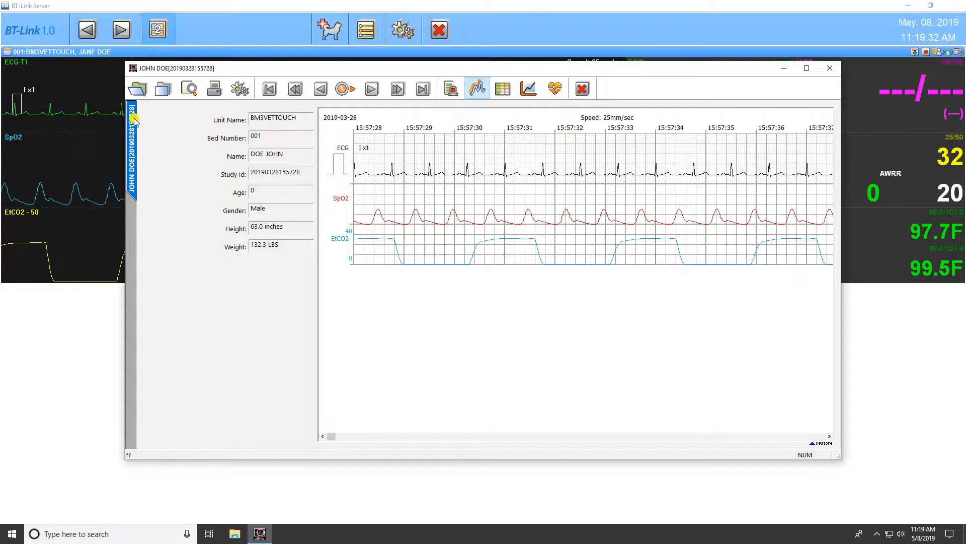
mouse_move(136, 89)
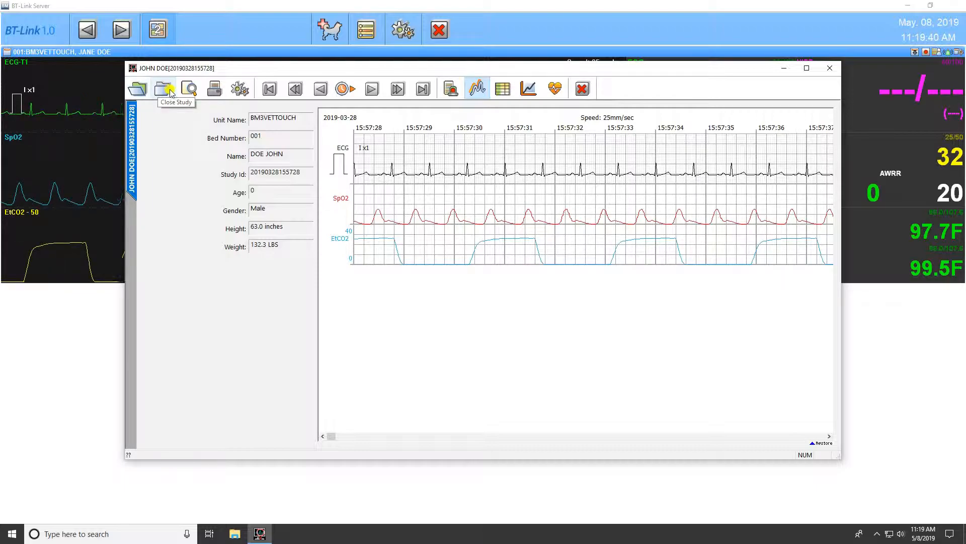
mouse_move(189, 91)
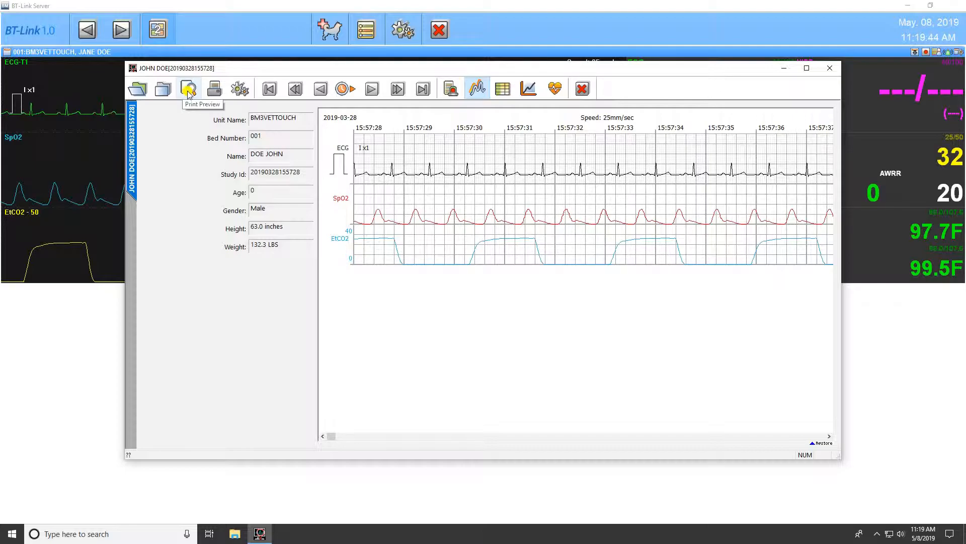
mouse_move(213, 90)
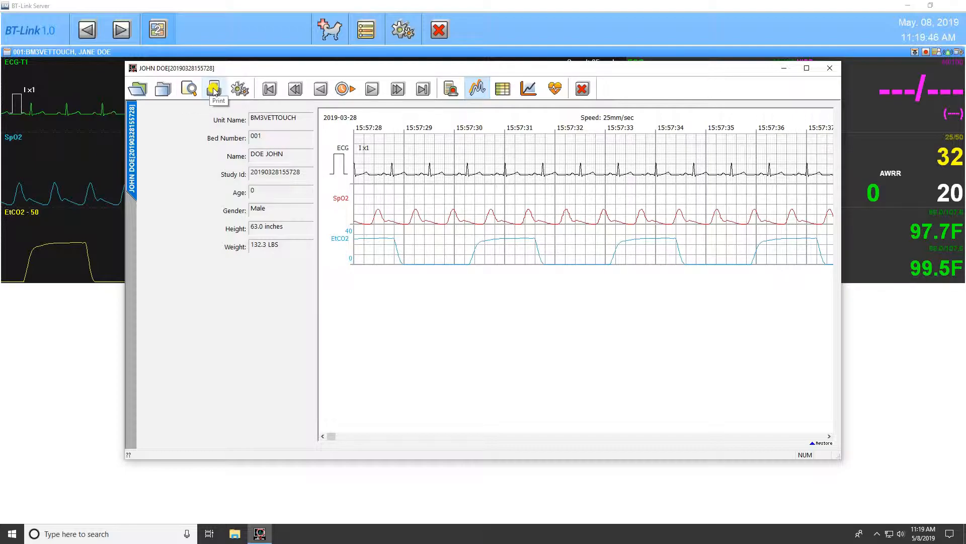
In the study's Print dialog choose Microsoft Print to PDF, then cancel without printing
click(214, 89)
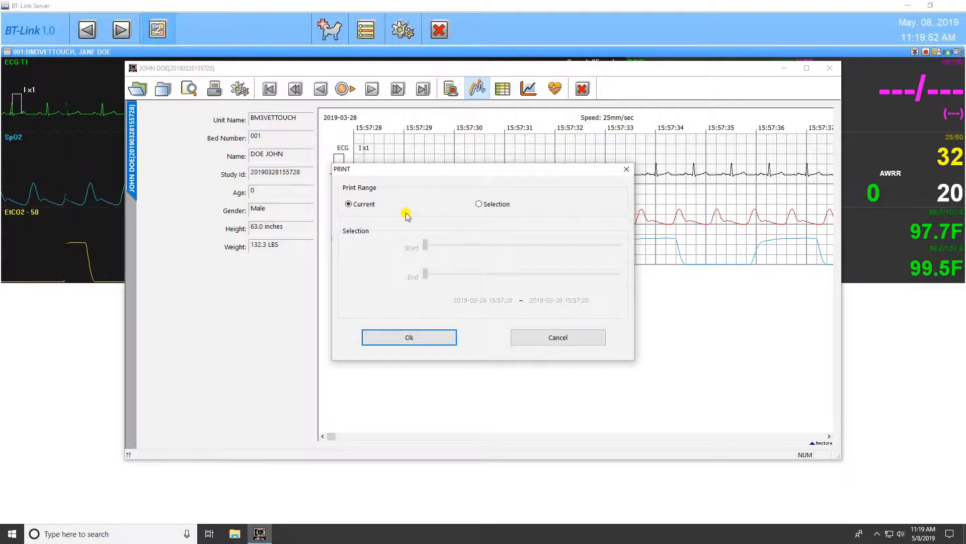
click(409, 337)
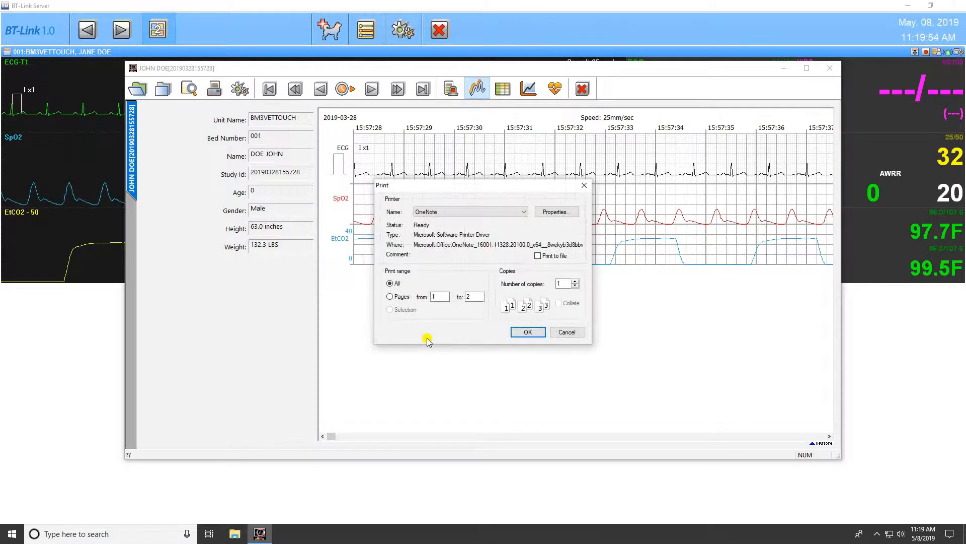
mouse_move(501, 263)
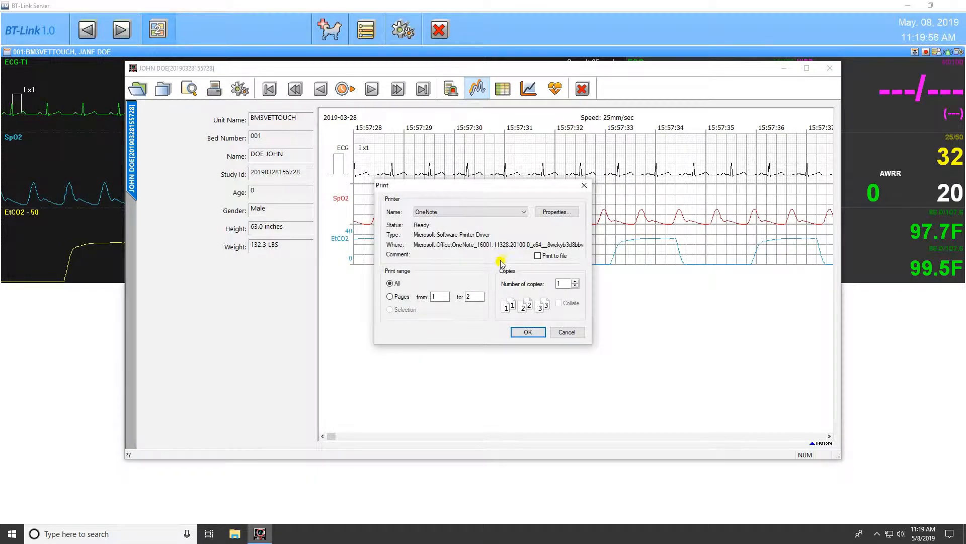
click(525, 212)
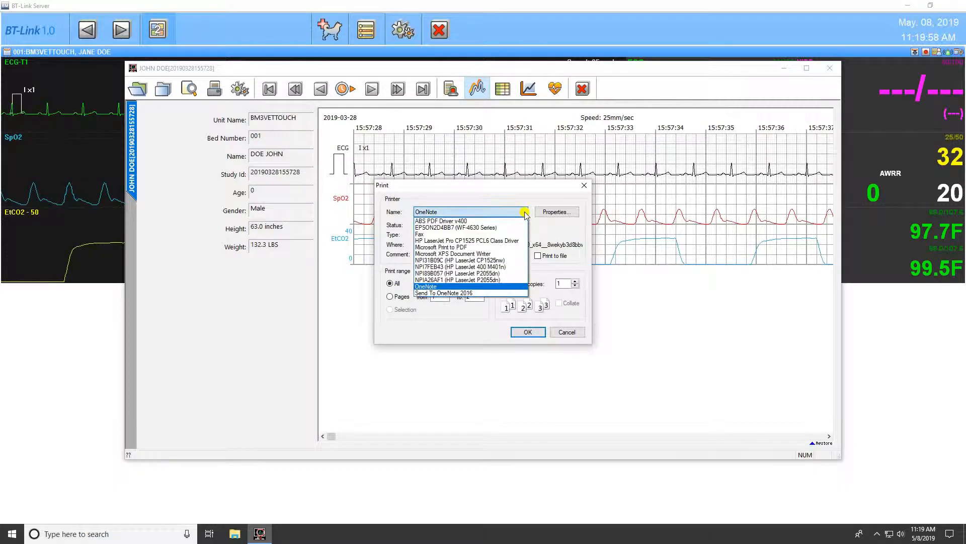
click(449, 247)
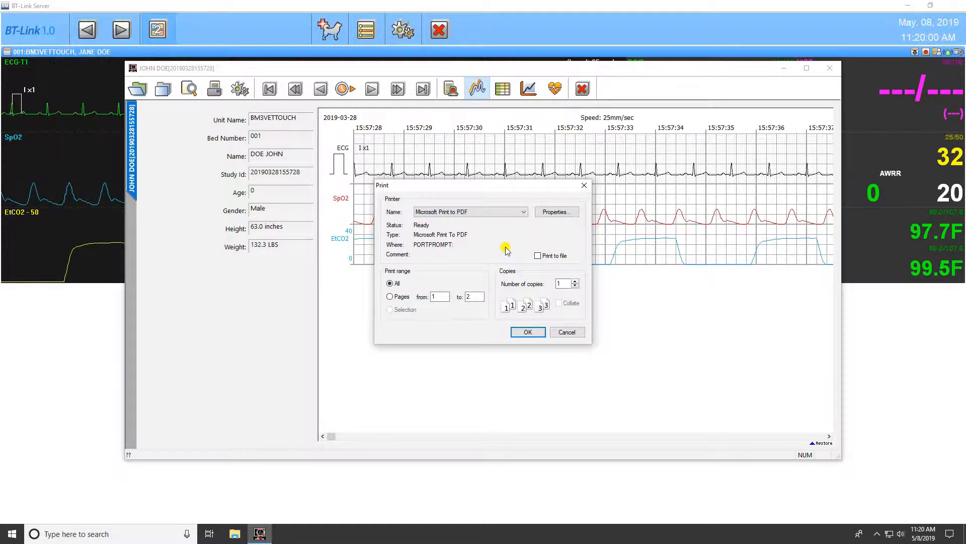
mouse_move(512, 232)
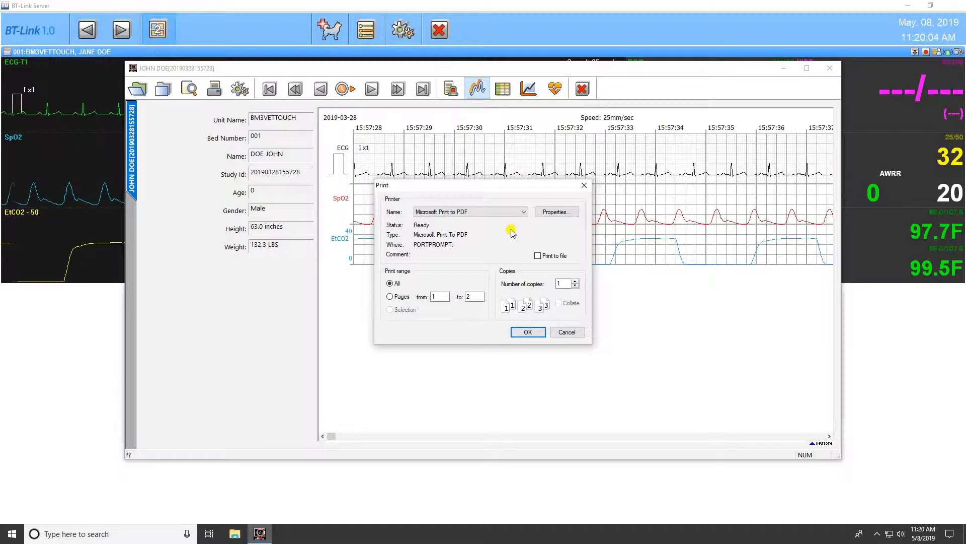
click(567, 332)
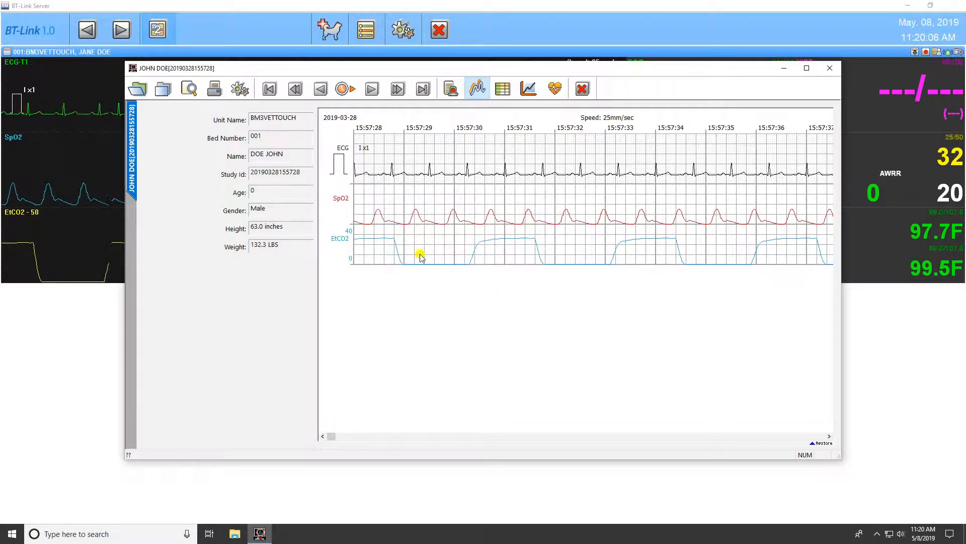
click(239, 89)
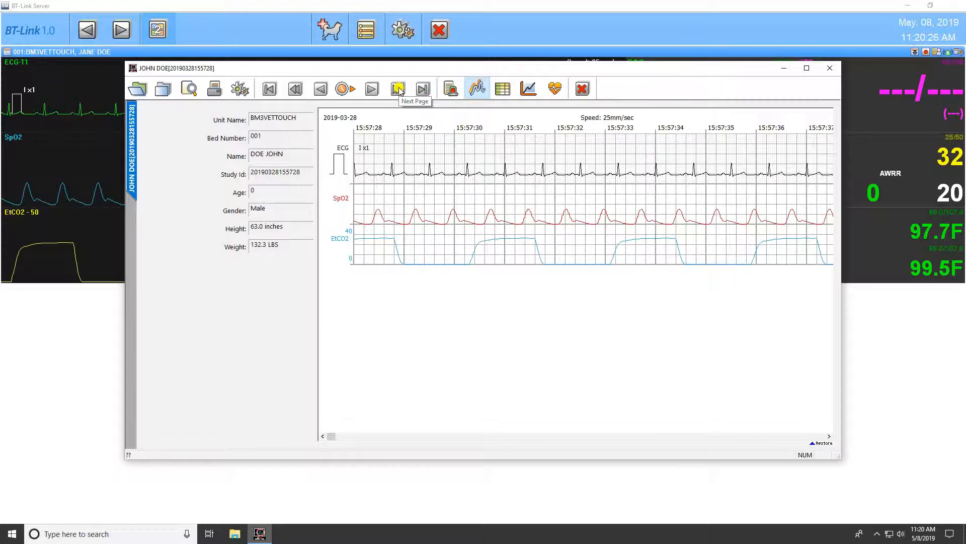
mouse_move(350, 95)
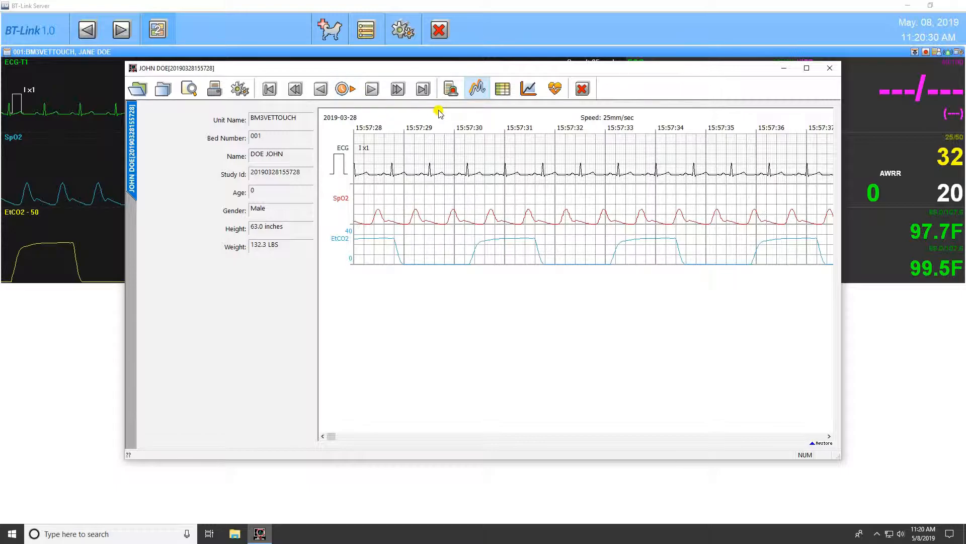
mouse_move(456, 111)
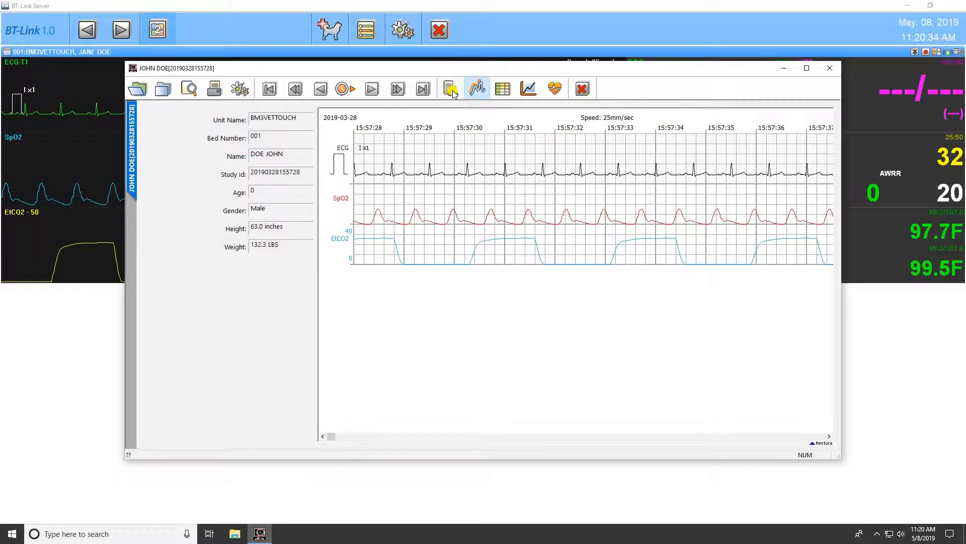
click(449, 89)
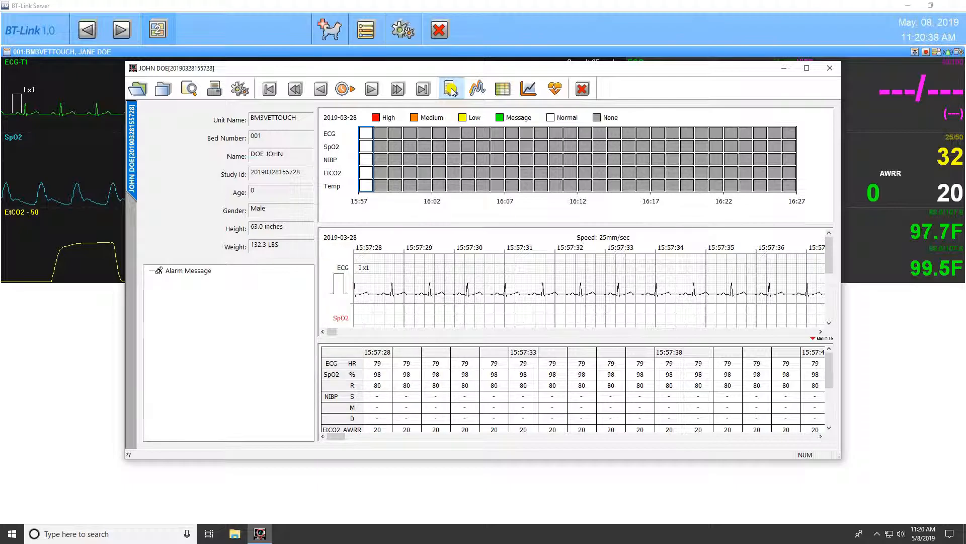
click(477, 89)
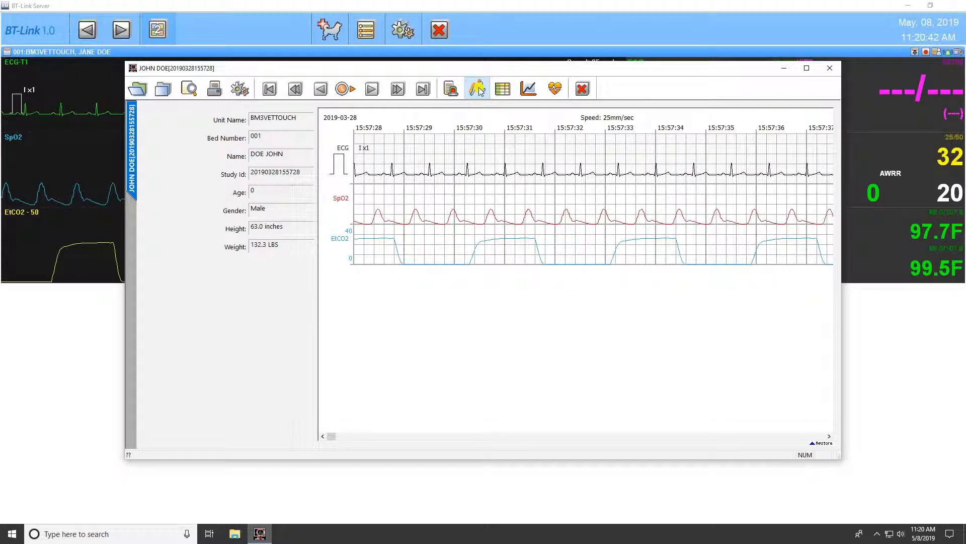
mouse_move(504, 88)
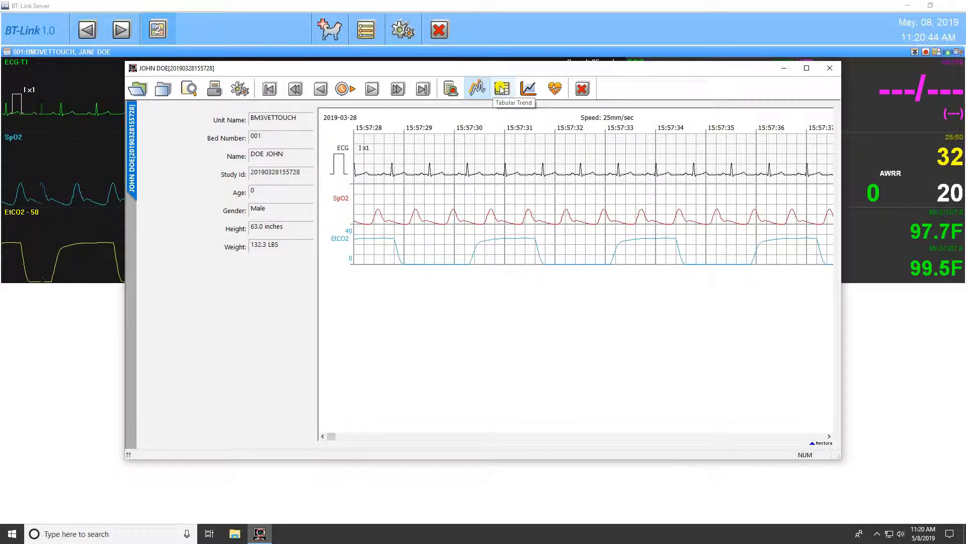
Show DOE JOHN's vitals as a tabular trend, then as graphic trend charts
click(503, 89)
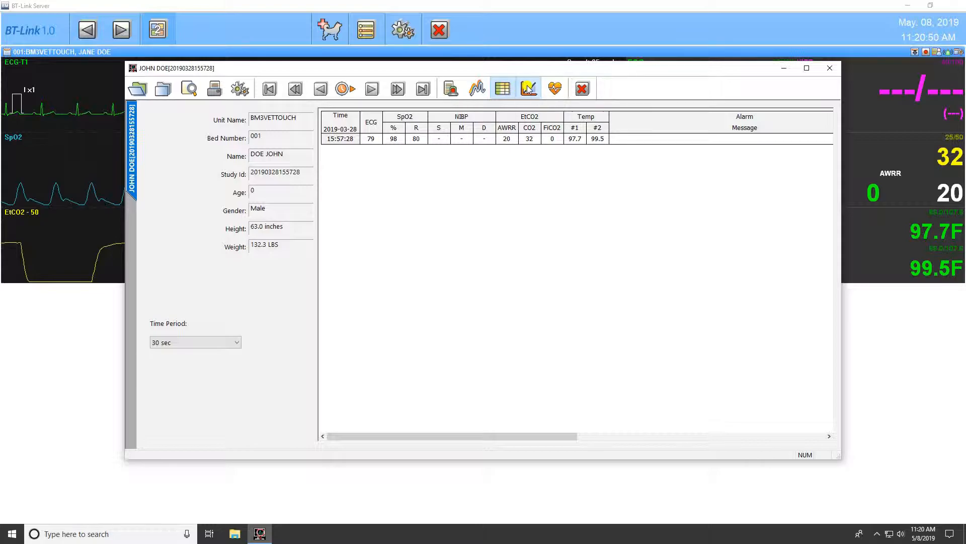
click(527, 89)
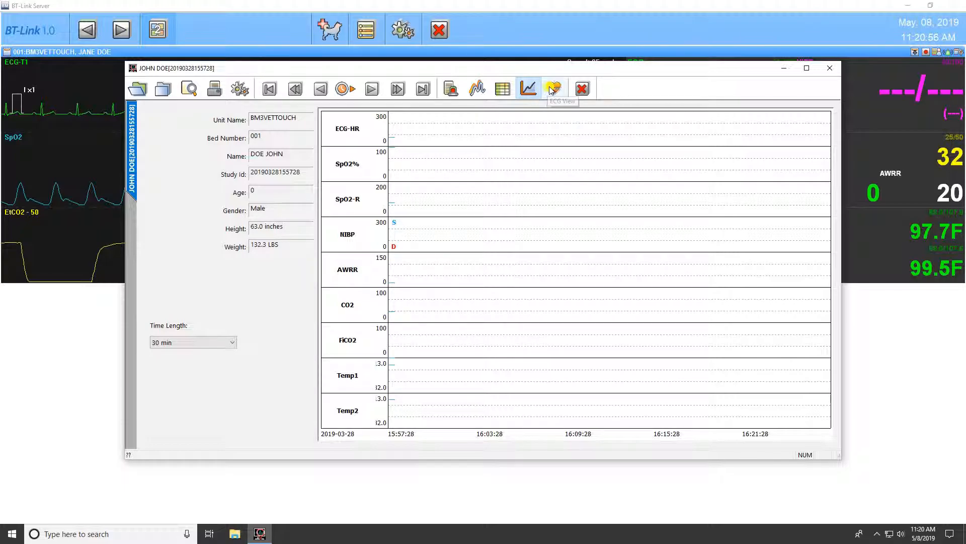
Show the study's ECG view with heart-rate trend, then exit the study window
click(554, 88)
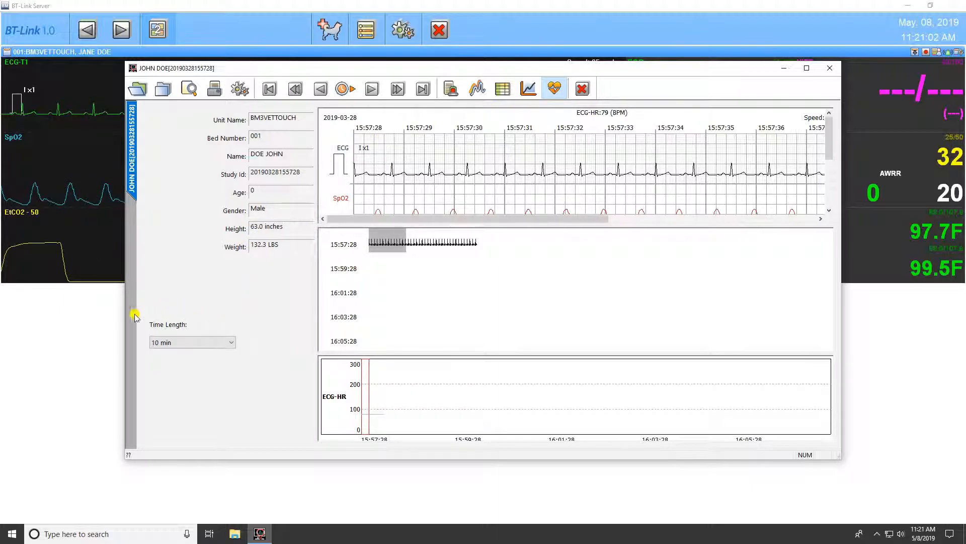
mouse_move(211, 308)
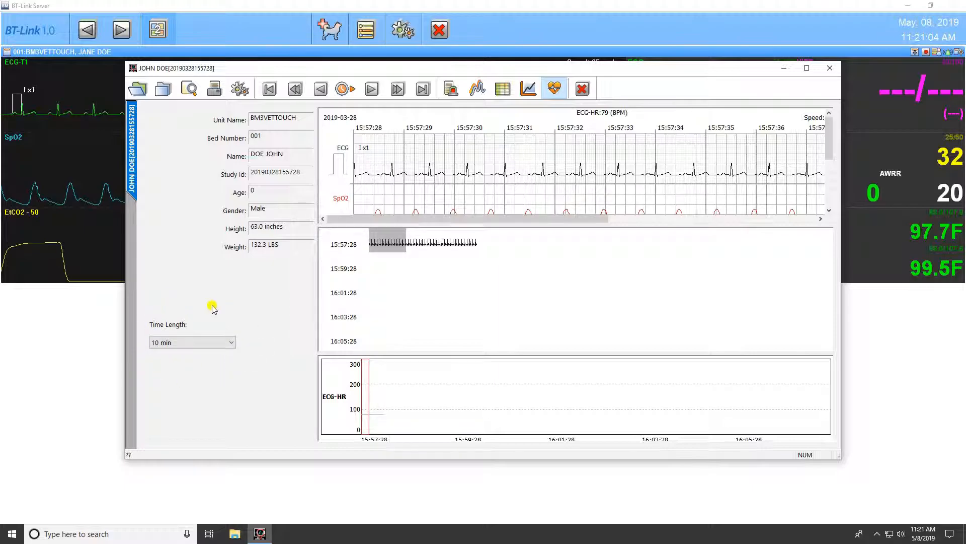
mouse_move(259, 342)
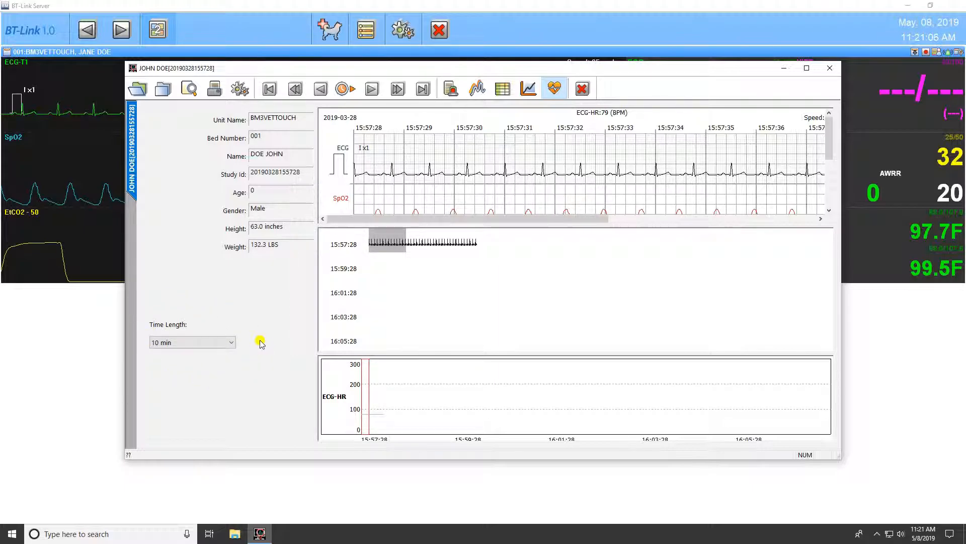
mouse_move(445, 145)
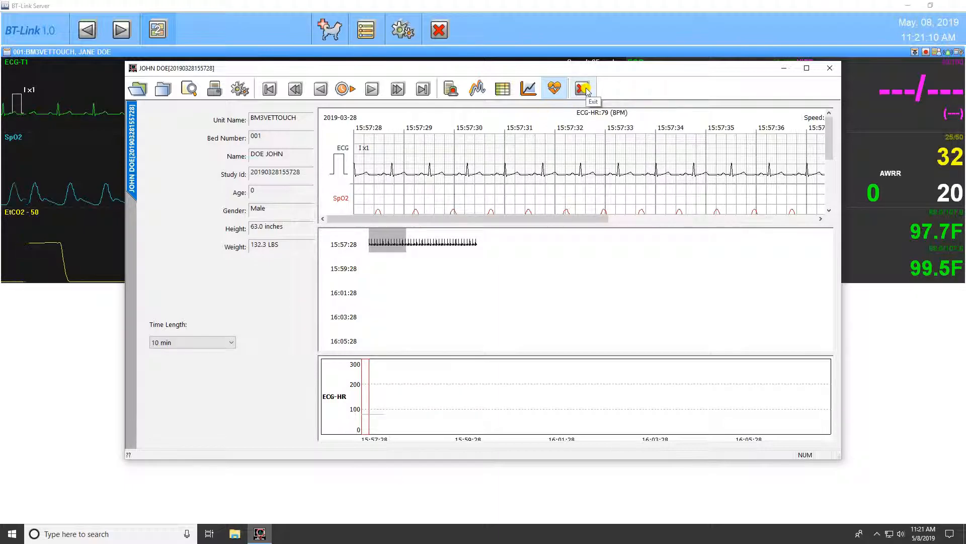
click(582, 87)
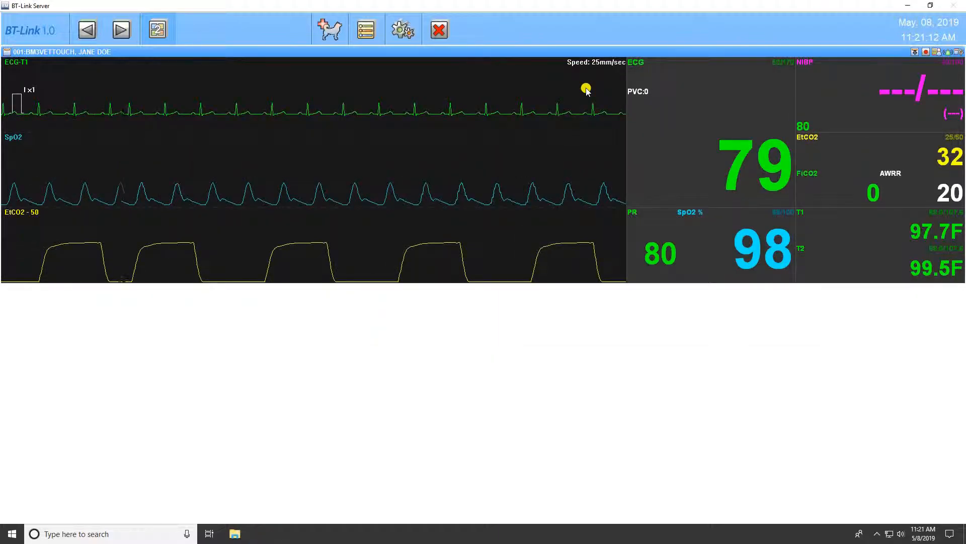